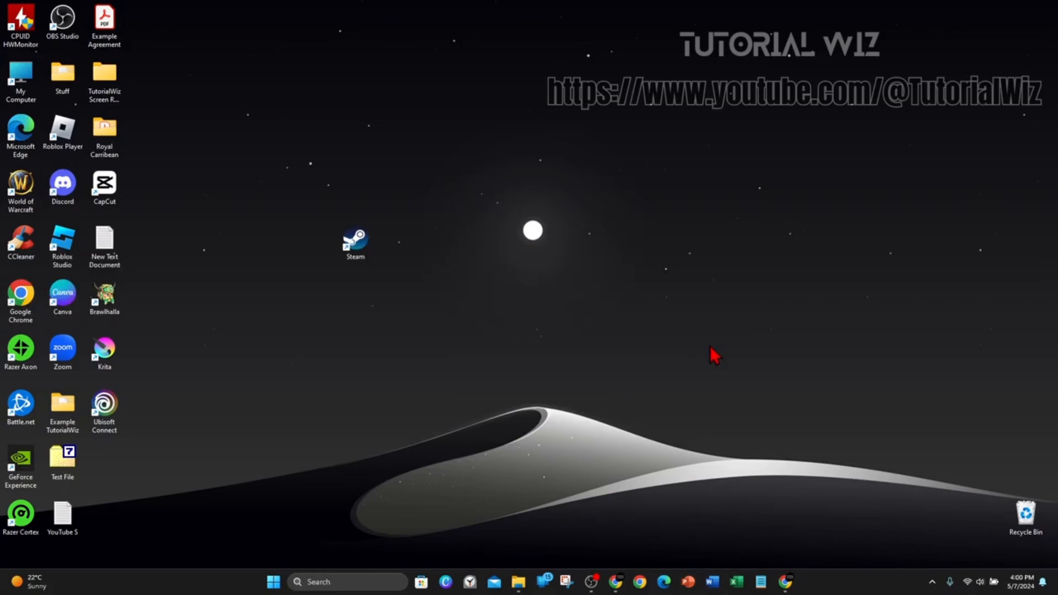
mouse_move(687, 389)
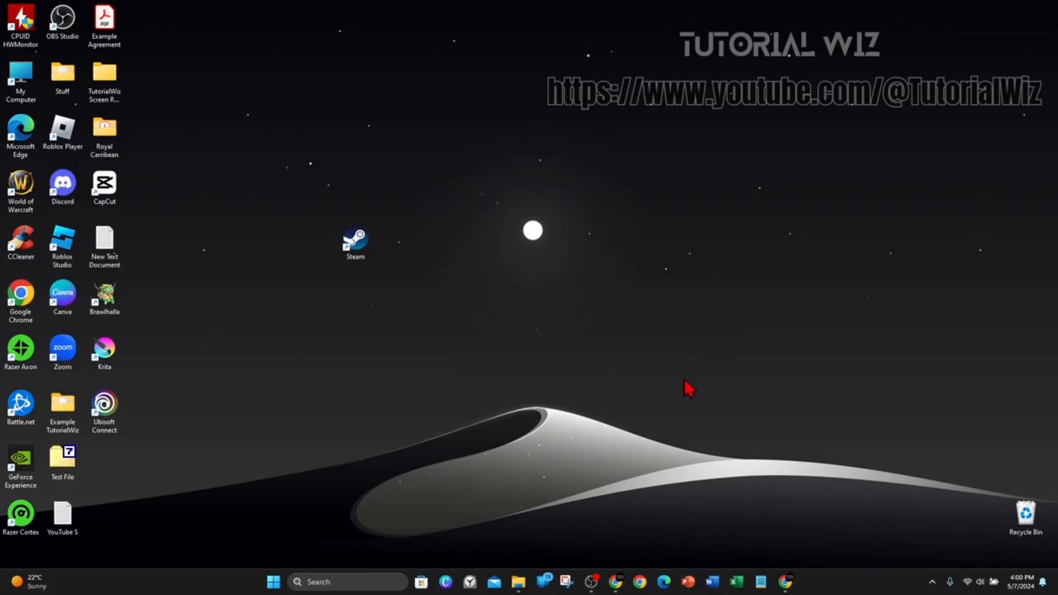
mouse_move(824, 543)
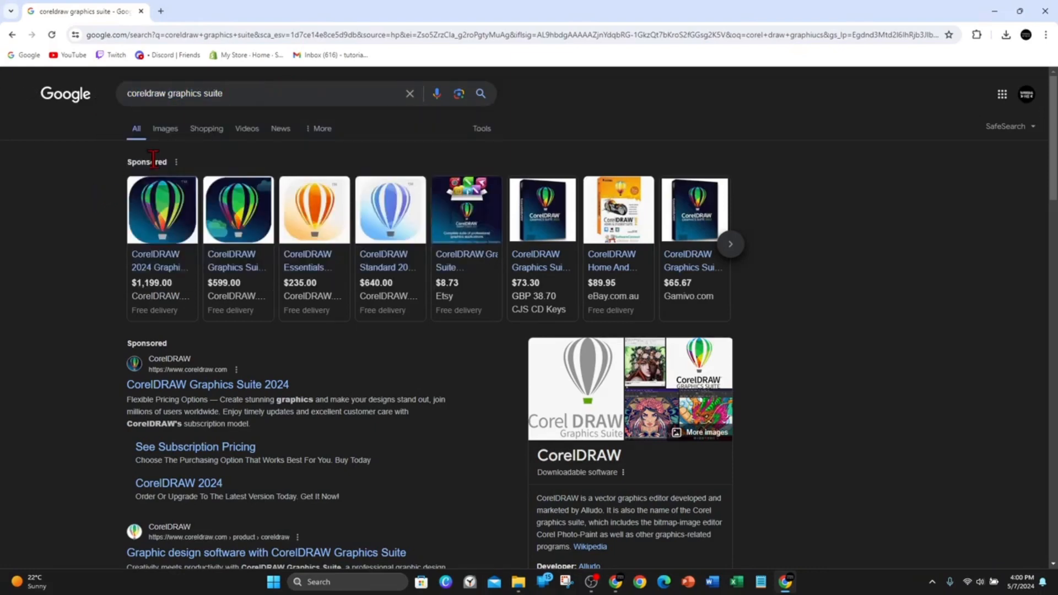
- Open the 'Graphic design software with CorelDRAW Graphics Suite' result from the Google results
scroll(down, 3)
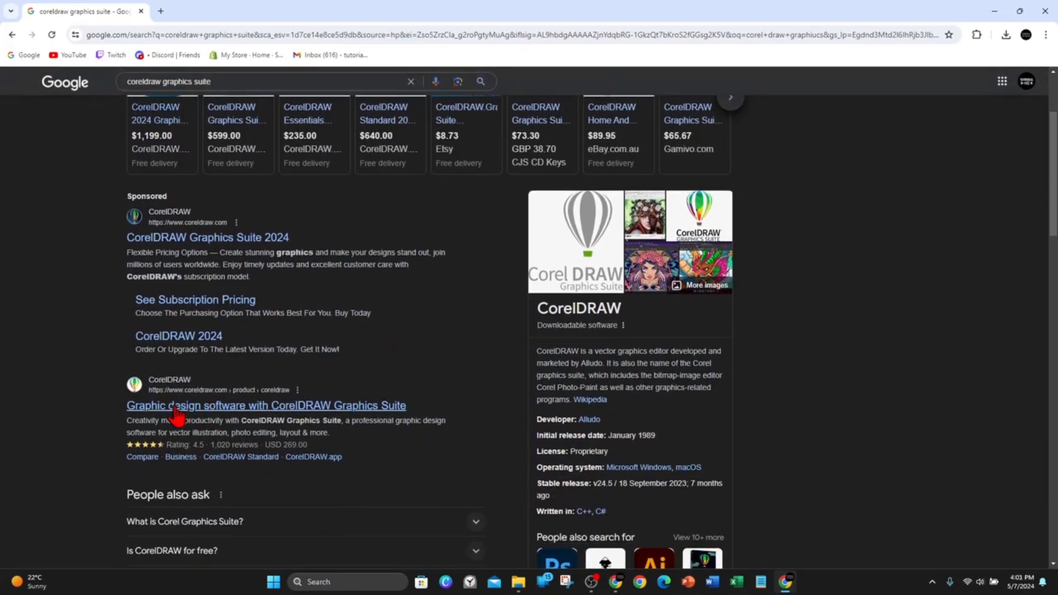
mouse_move(216, 411)
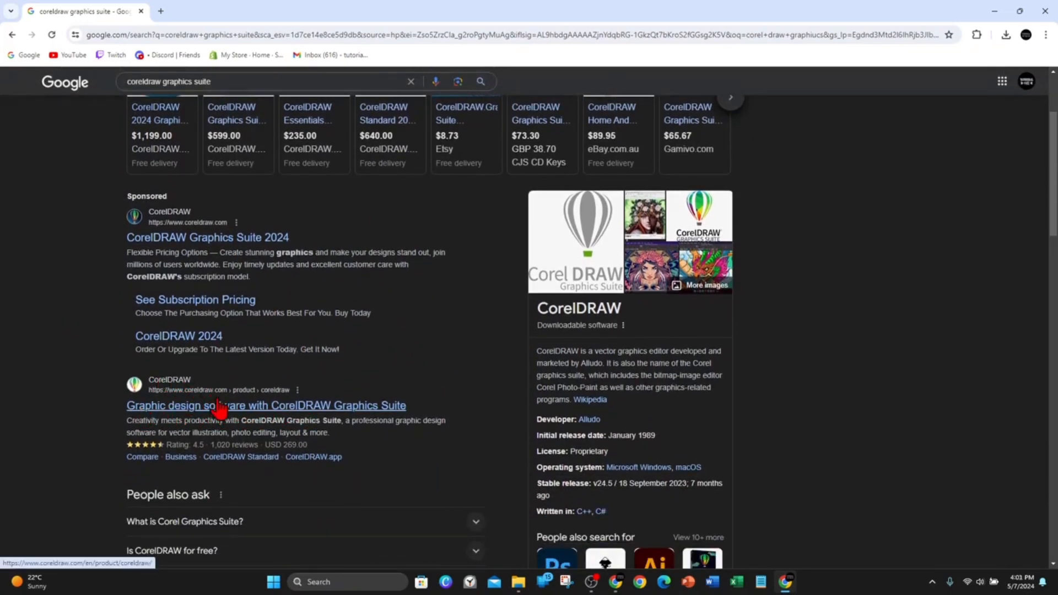
click(266, 405)
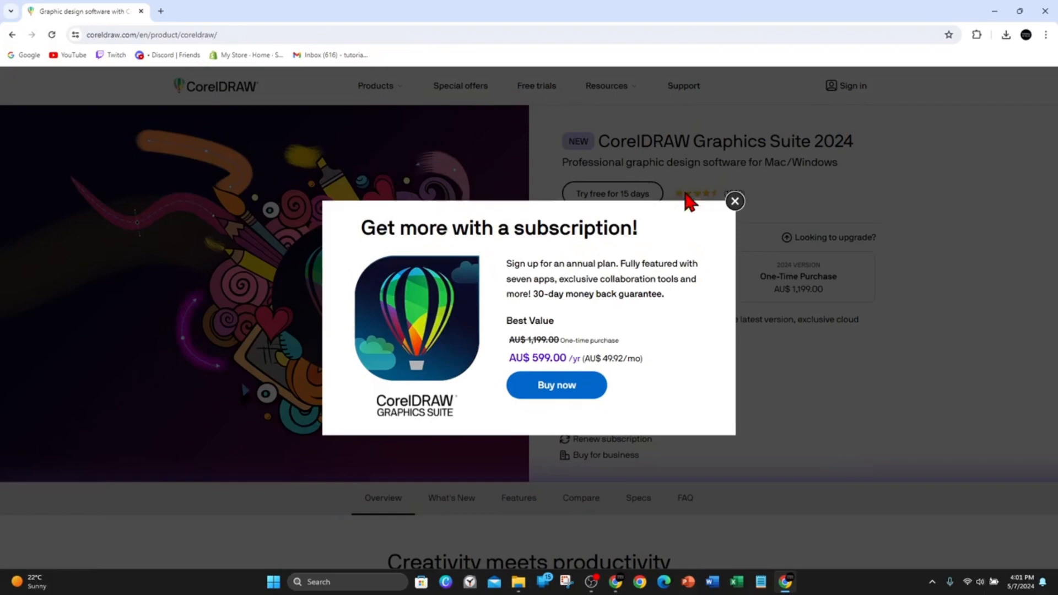
mouse_move(582, 354)
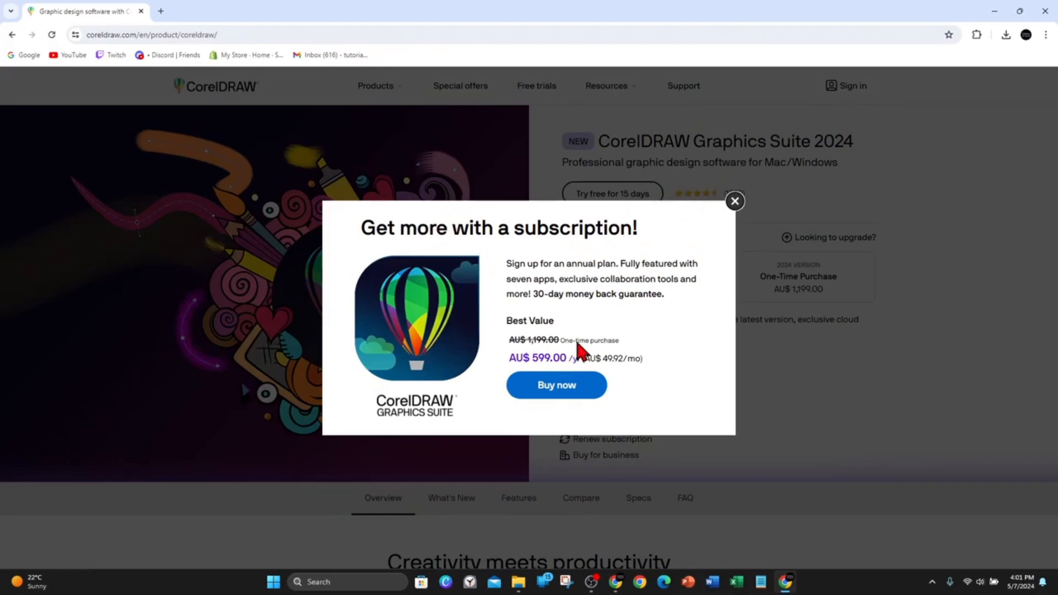
mouse_move(746, 215)
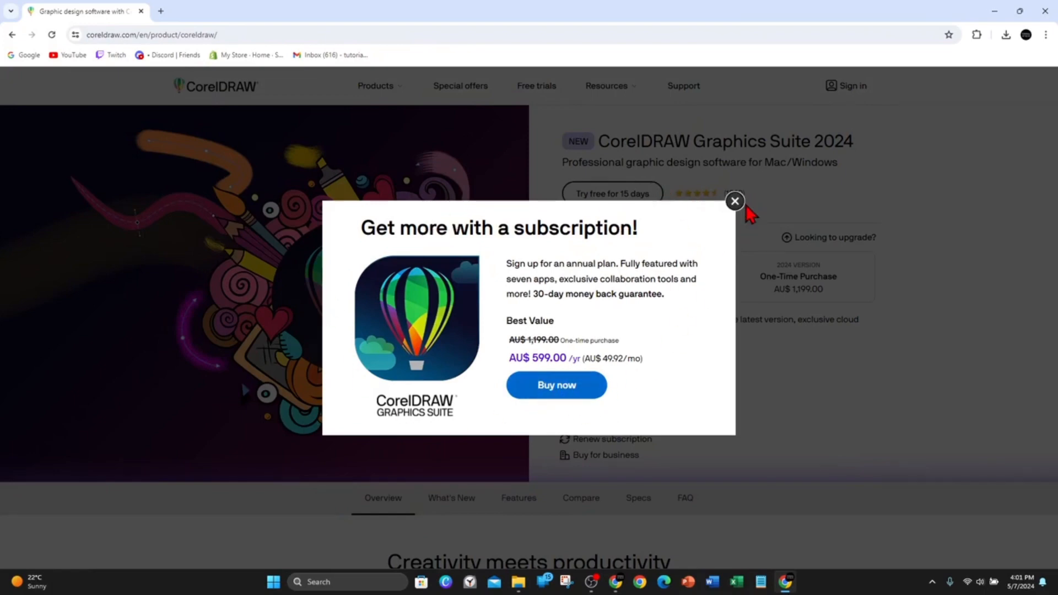
- Dismiss the 'Get more with a subscription!' popup and choose 'Try free for 15 days'
click(734, 201)
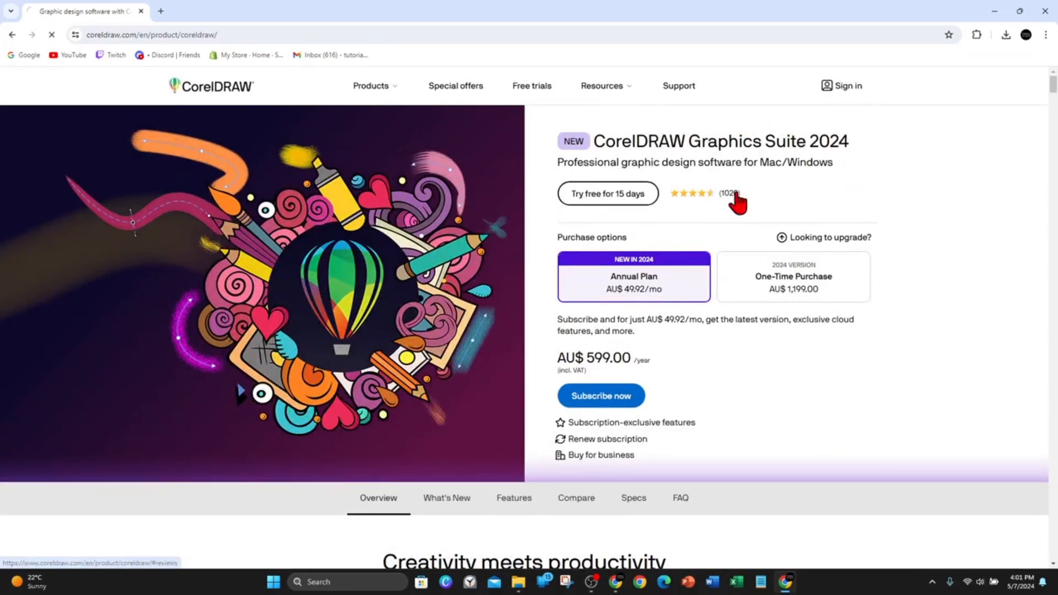
click(606, 193)
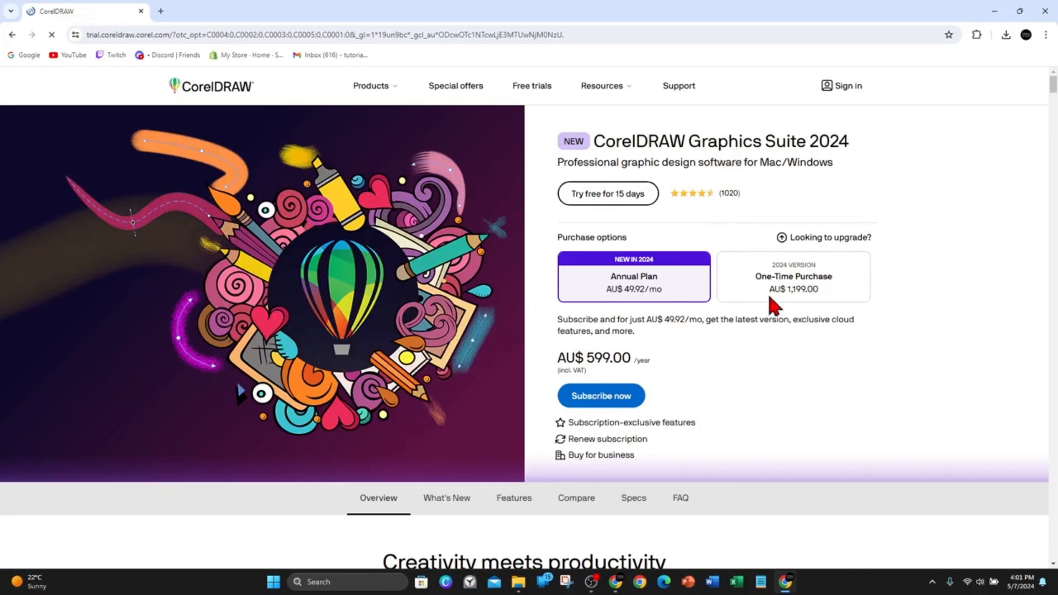
click(606, 194)
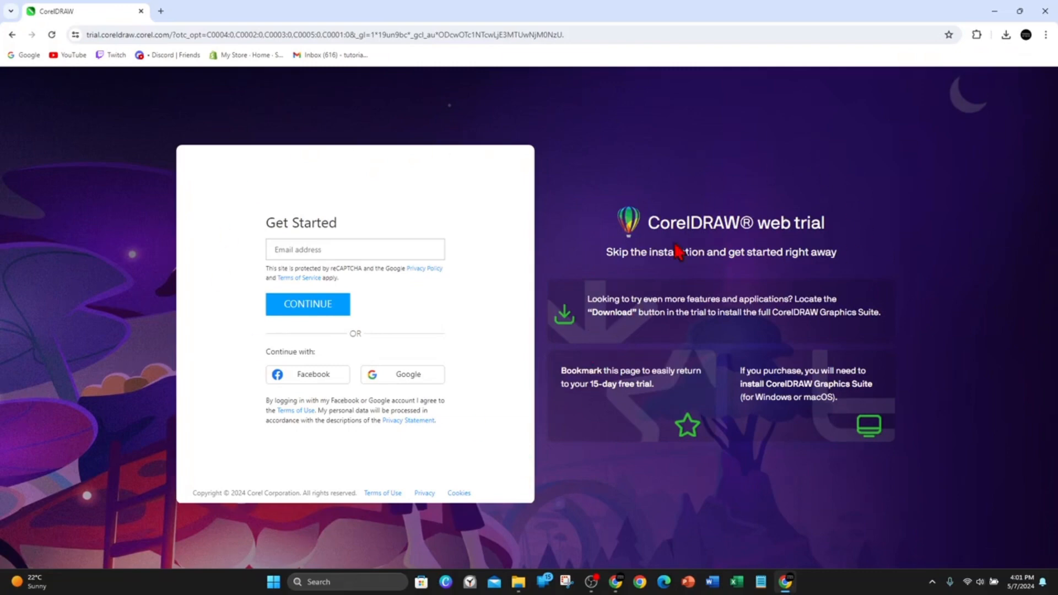
mouse_move(671, 314)
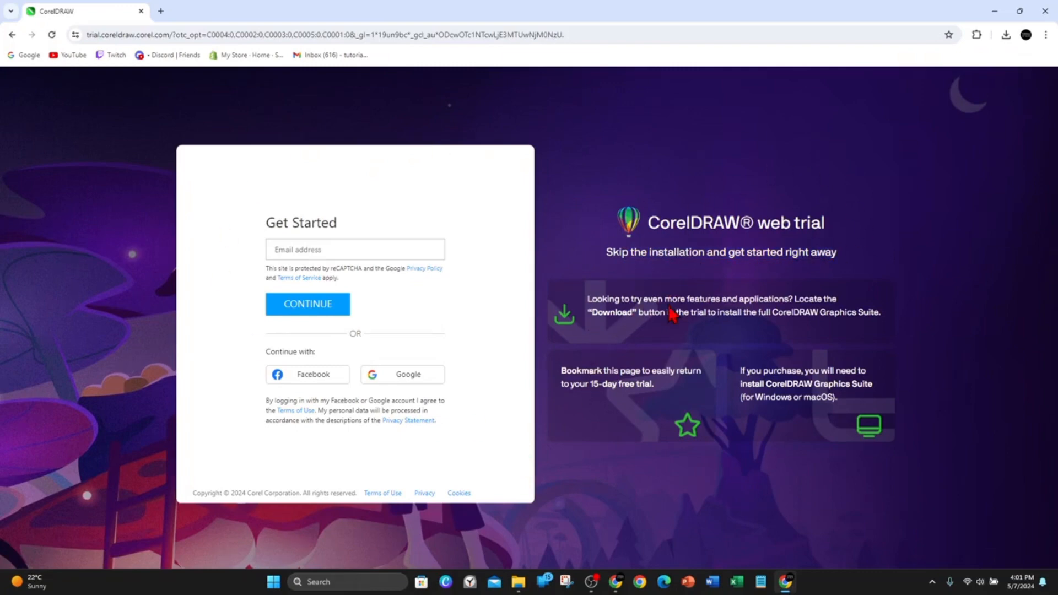
- Choose Google under 'Continue with' on the Get Started page to begin sign-in
drag(663, 299, 719, 299)
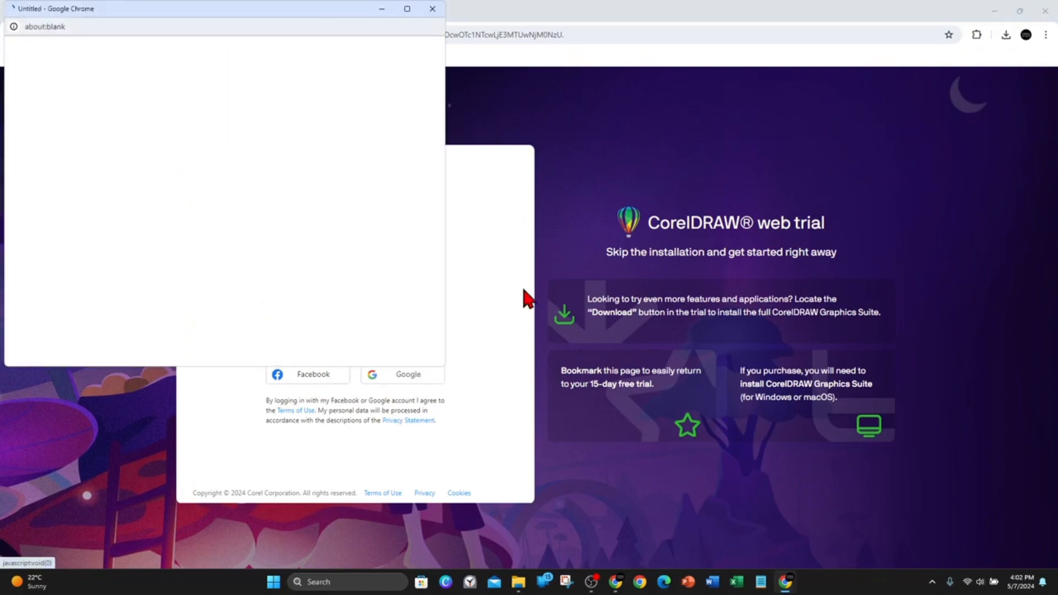
- Pick the Google account and confirm signing in to Corel Corporation
click(401, 374)
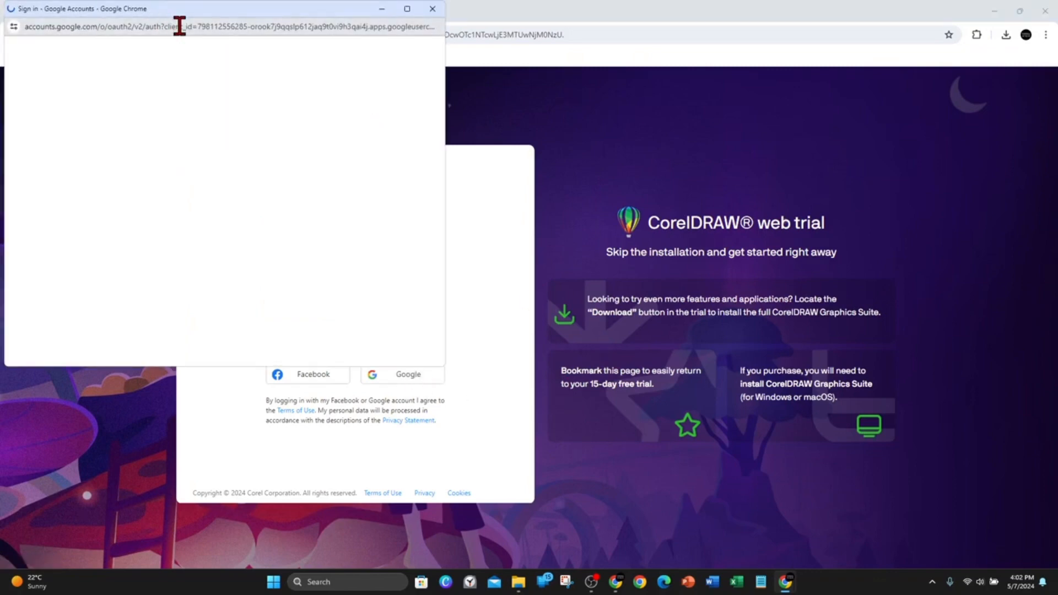
click(402, 374)
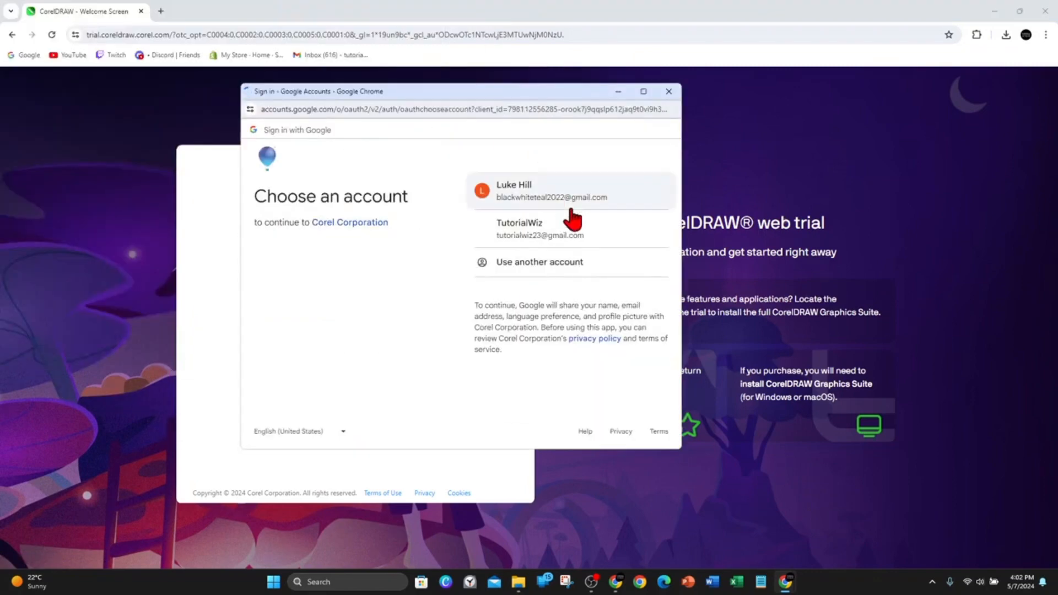
click(569, 191)
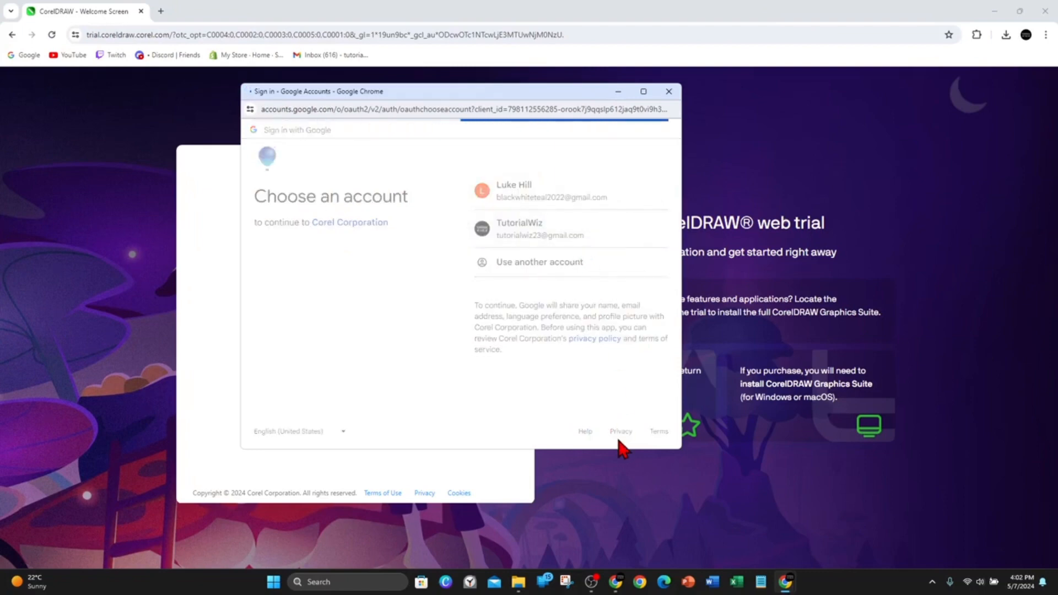
click(539, 228)
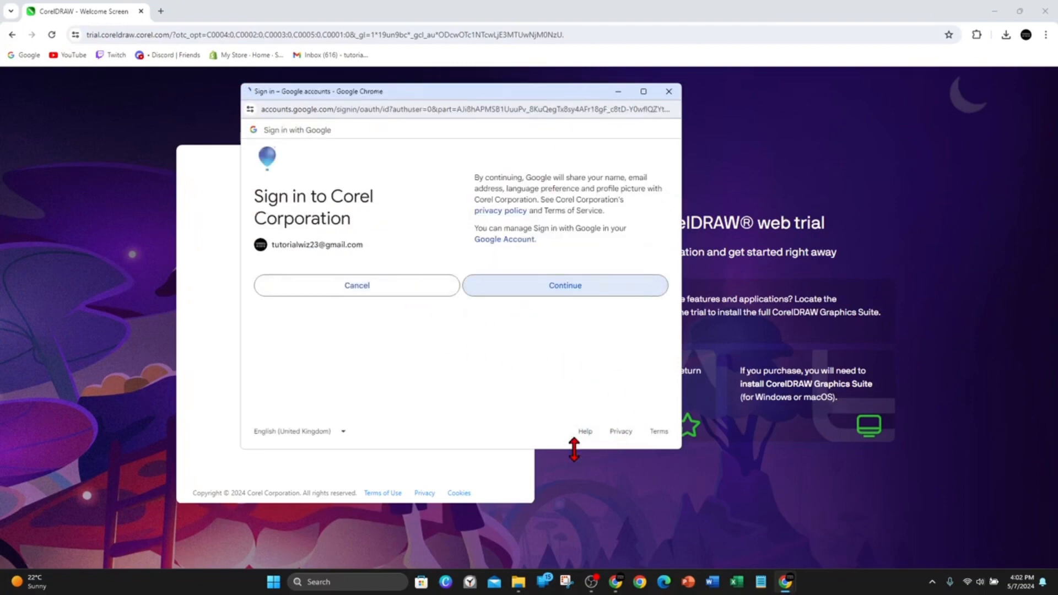
click(356, 284)
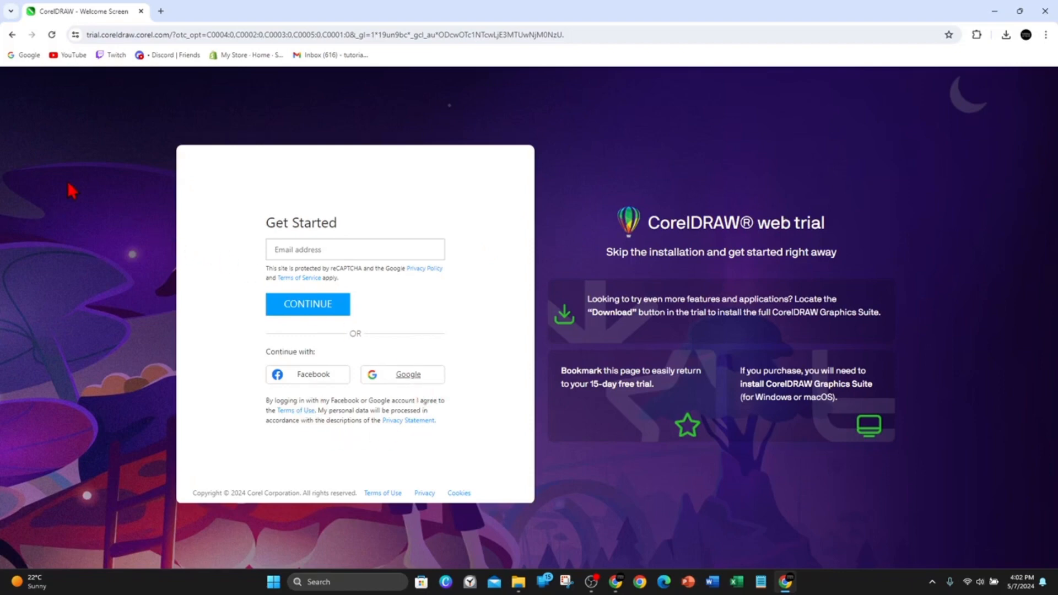
mouse_move(600, 451)
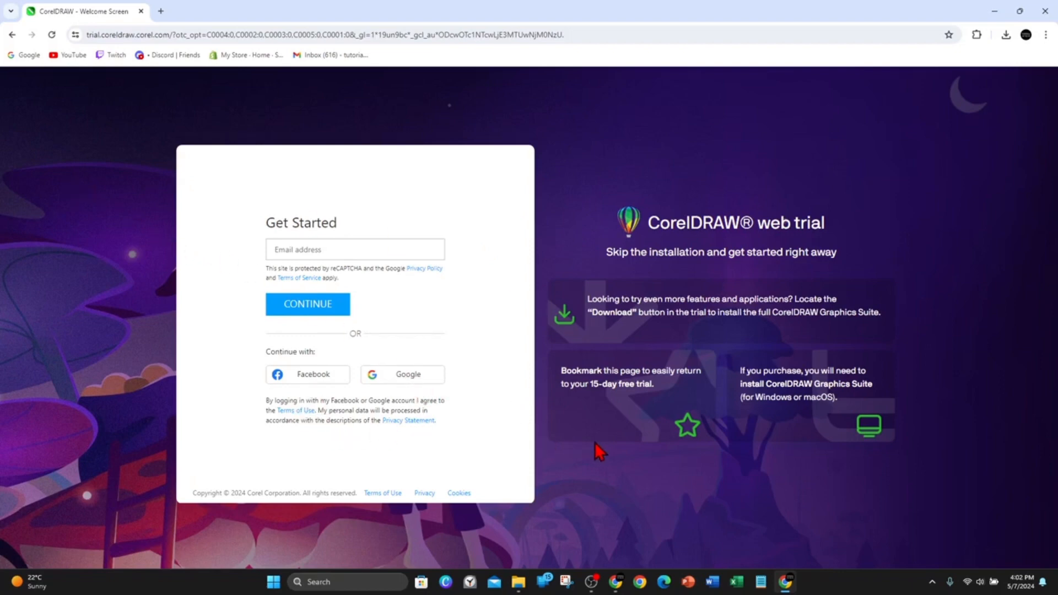
- Keep the sign-in password saved via Chrome's 'Save password?' prompt
click(308, 304)
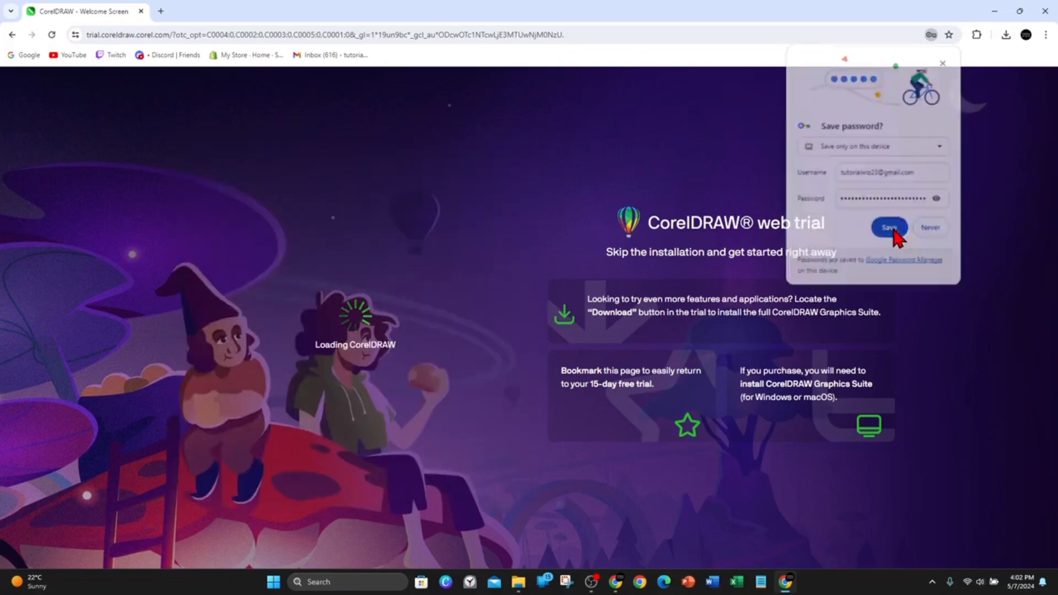
click(888, 227)
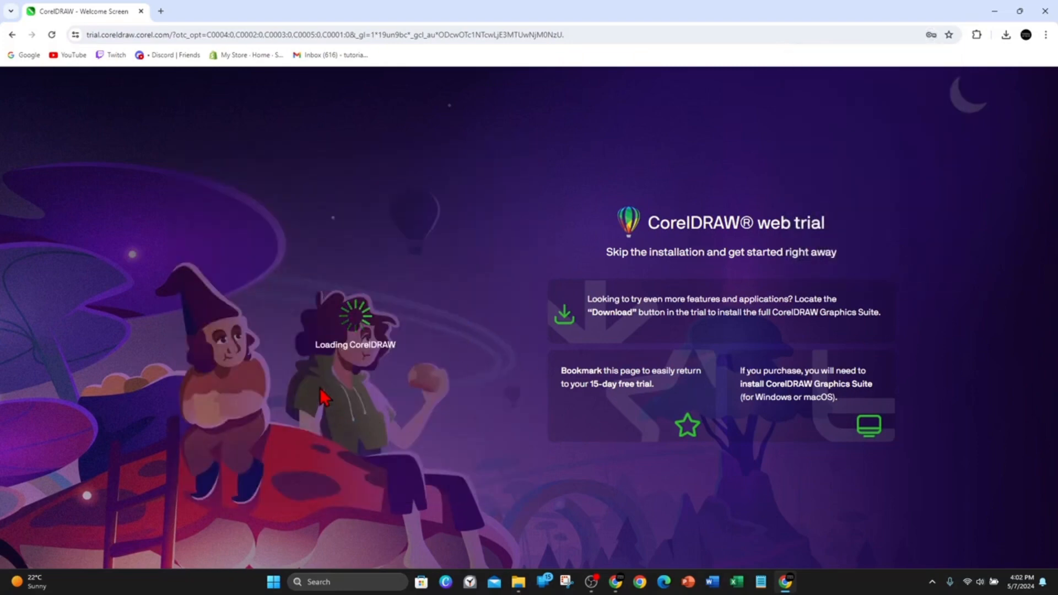
mouse_move(346, 349)
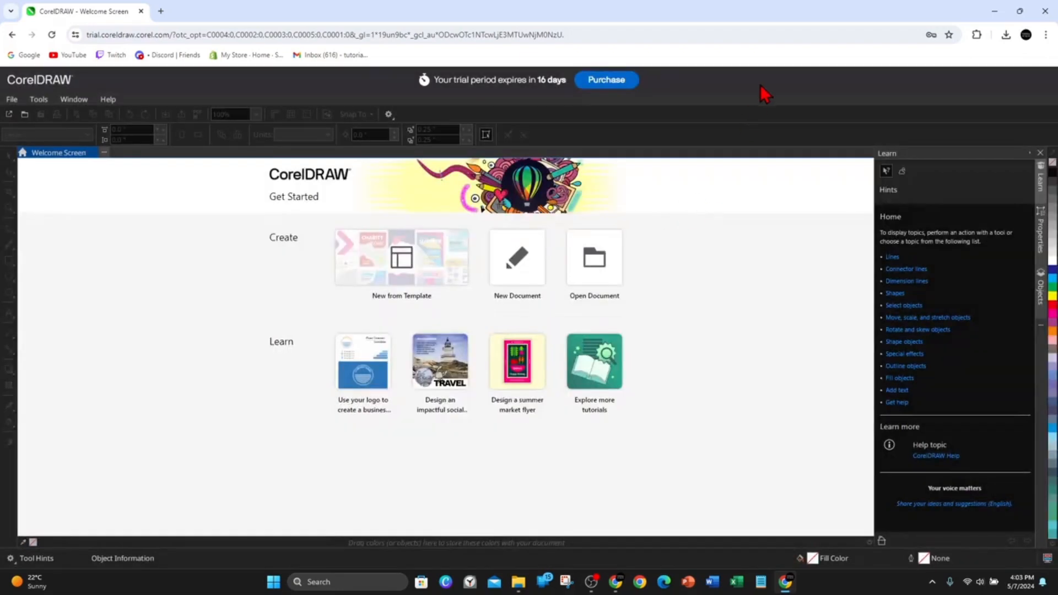
mouse_move(610, 233)
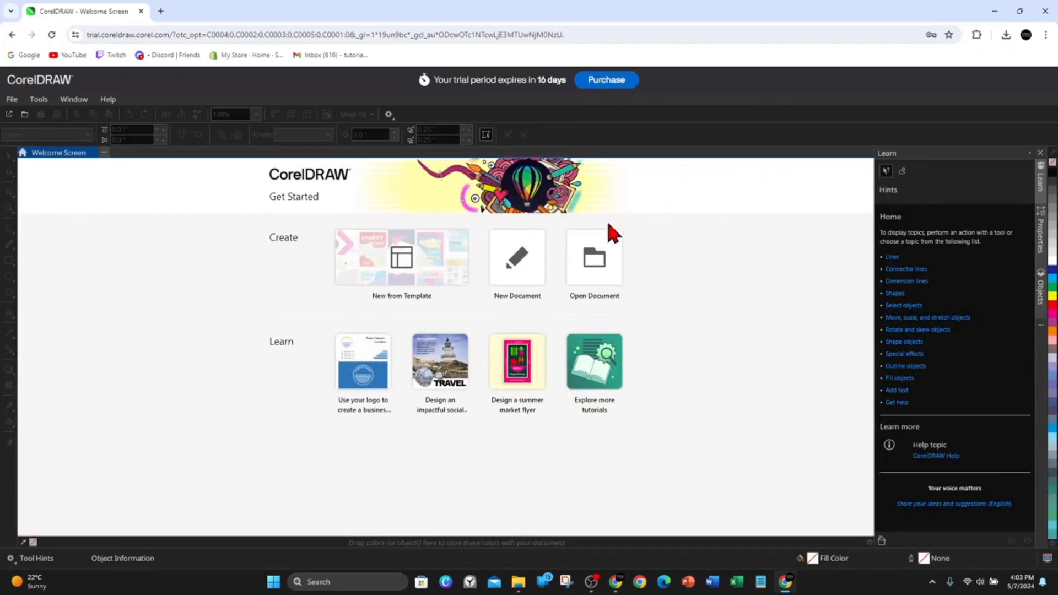
mouse_move(221, 89)
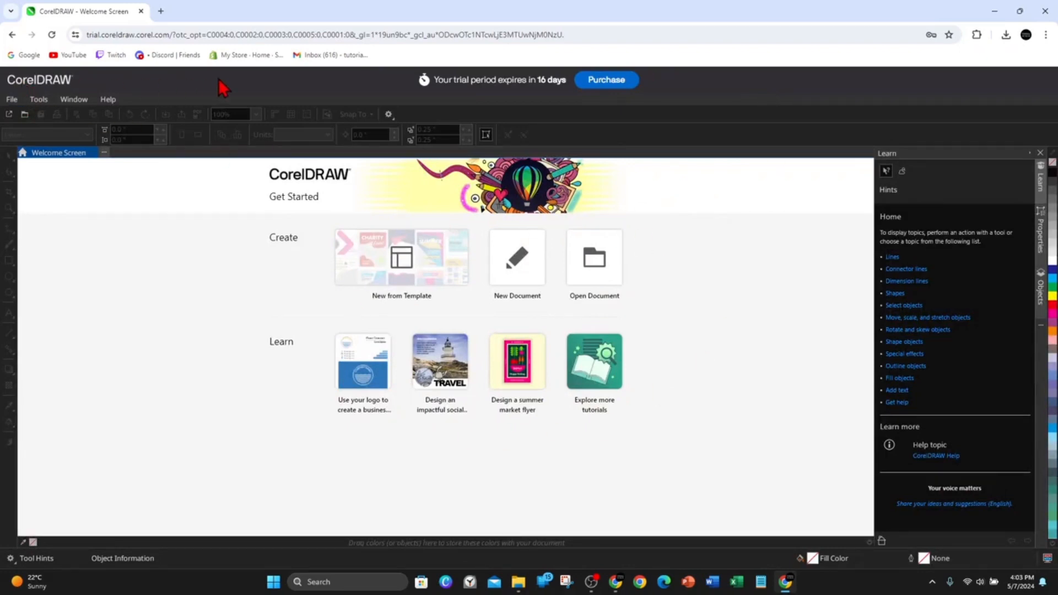
mouse_move(31, 91)
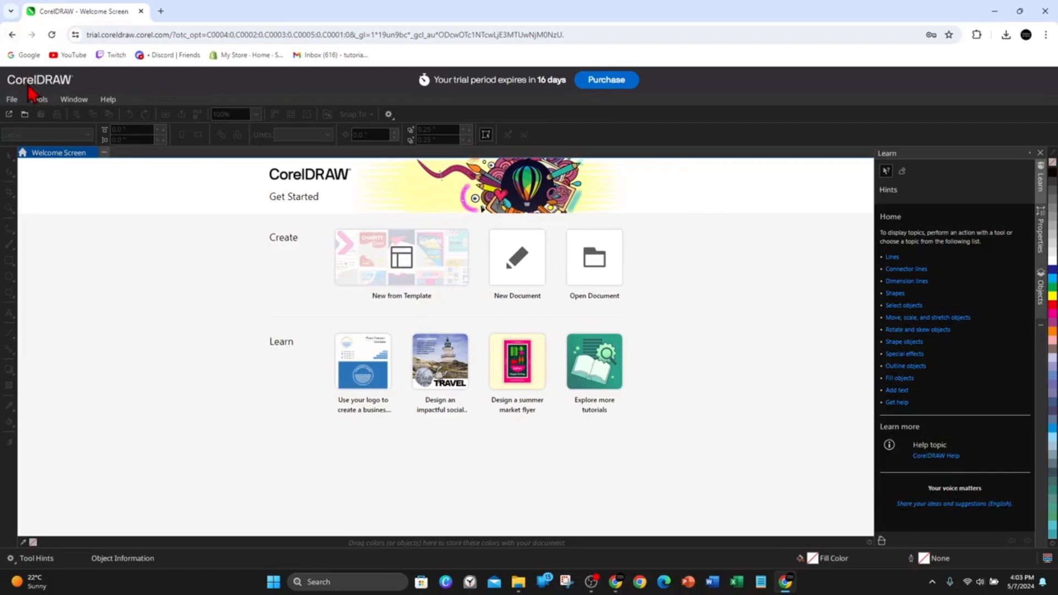
- Start the full trial download from File > Download Full Trial and dismiss the missing-features notice
click(39, 99)
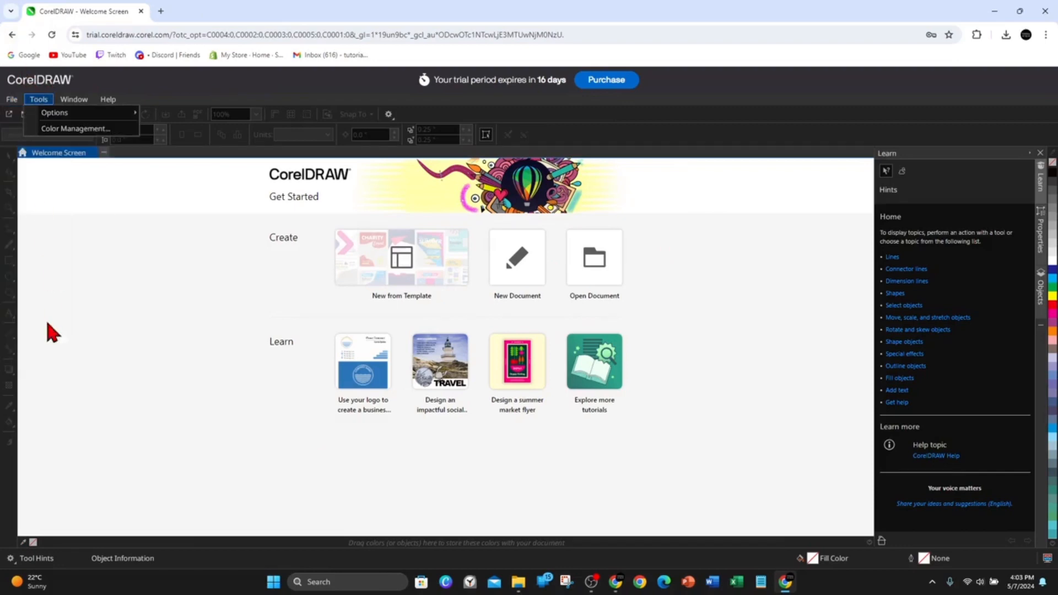
click(11, 99)
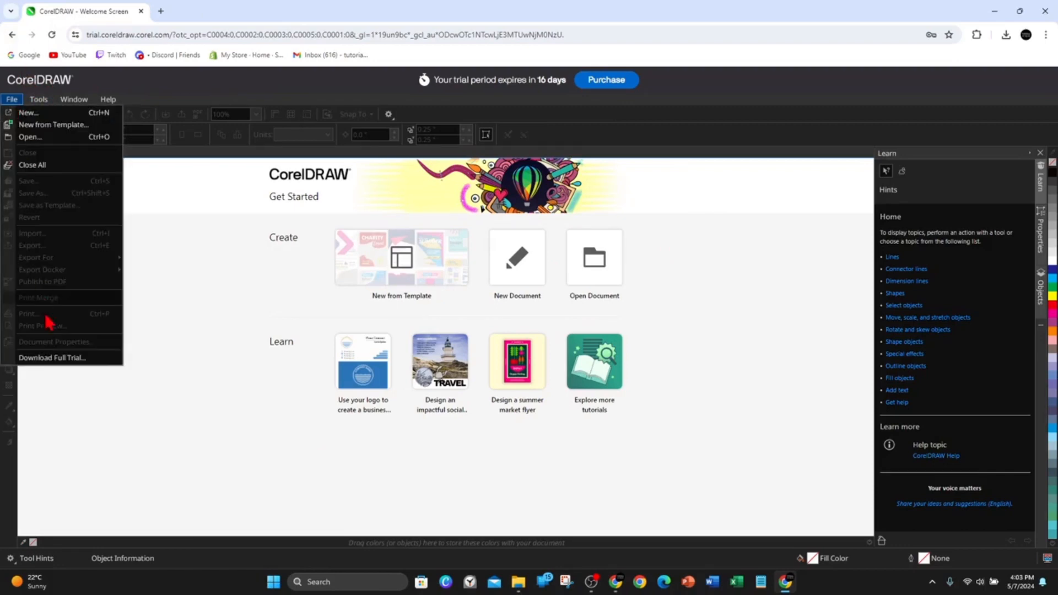
mouse_move(52, 357)
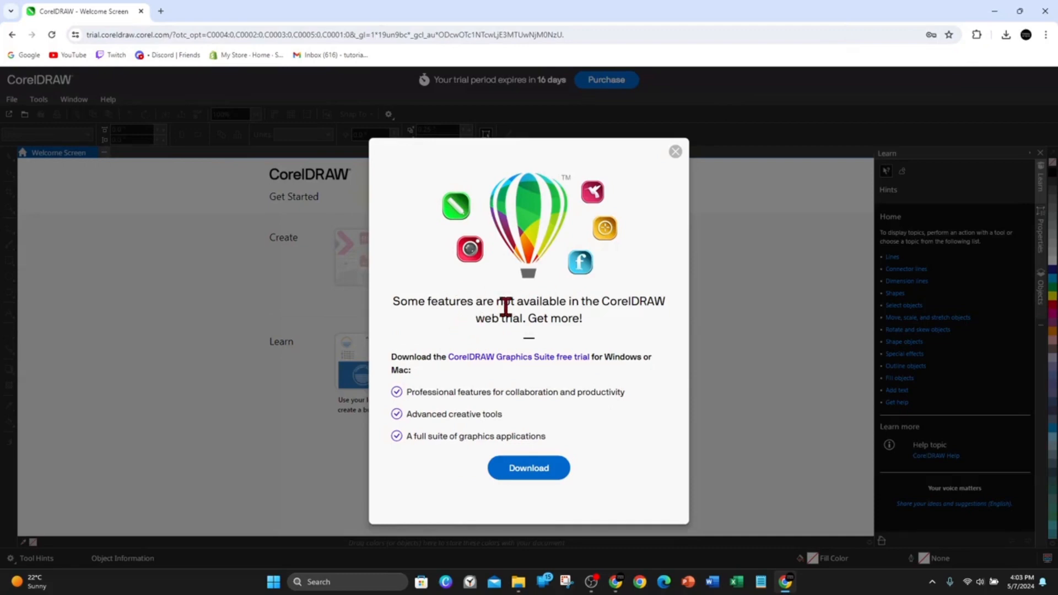
mouse_move(565, 344)
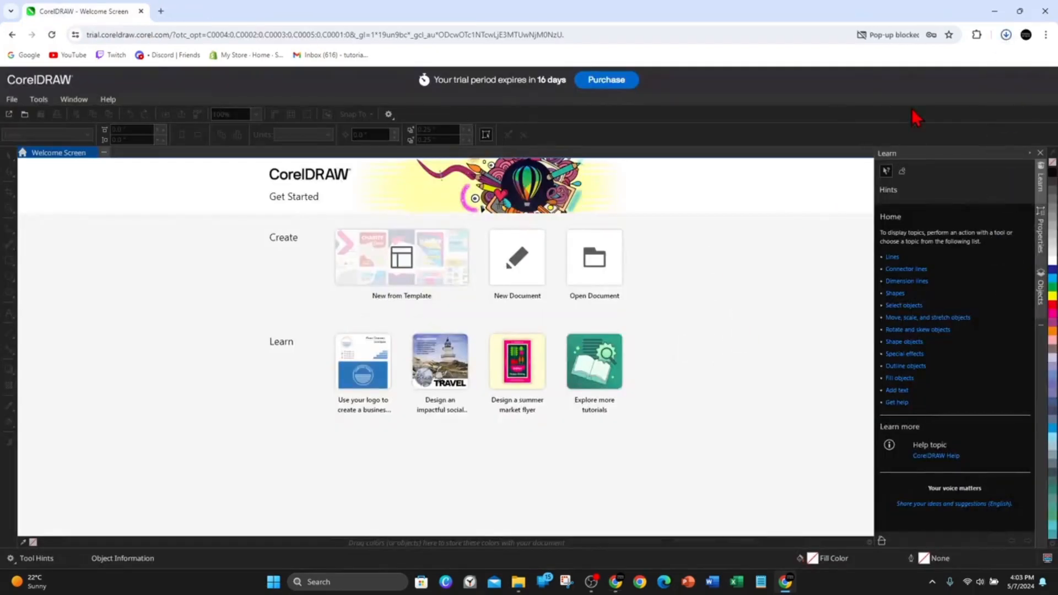
click(1007, 34)
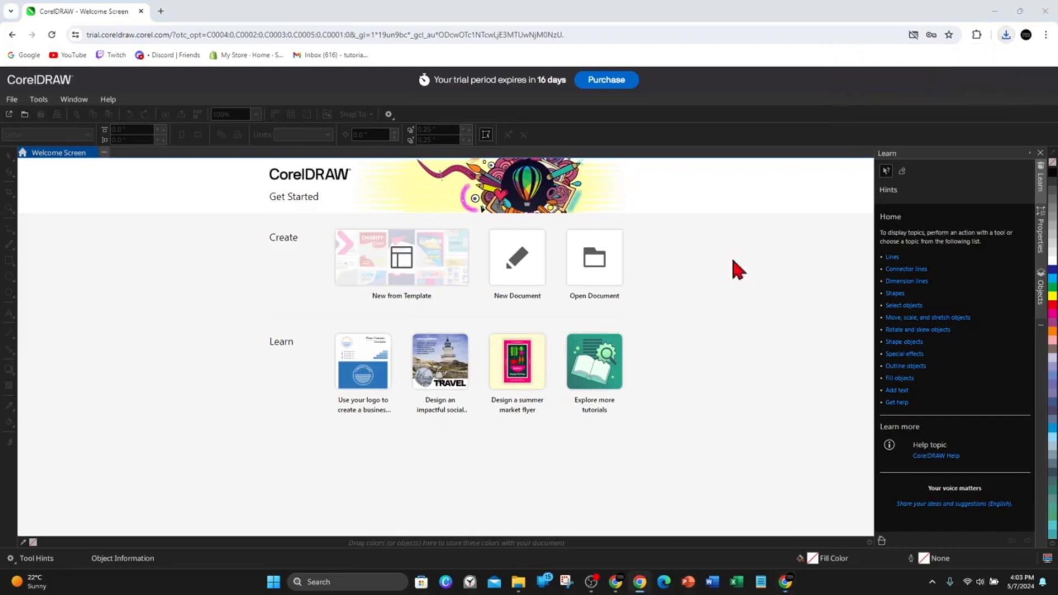
mouse_move(437, 398)
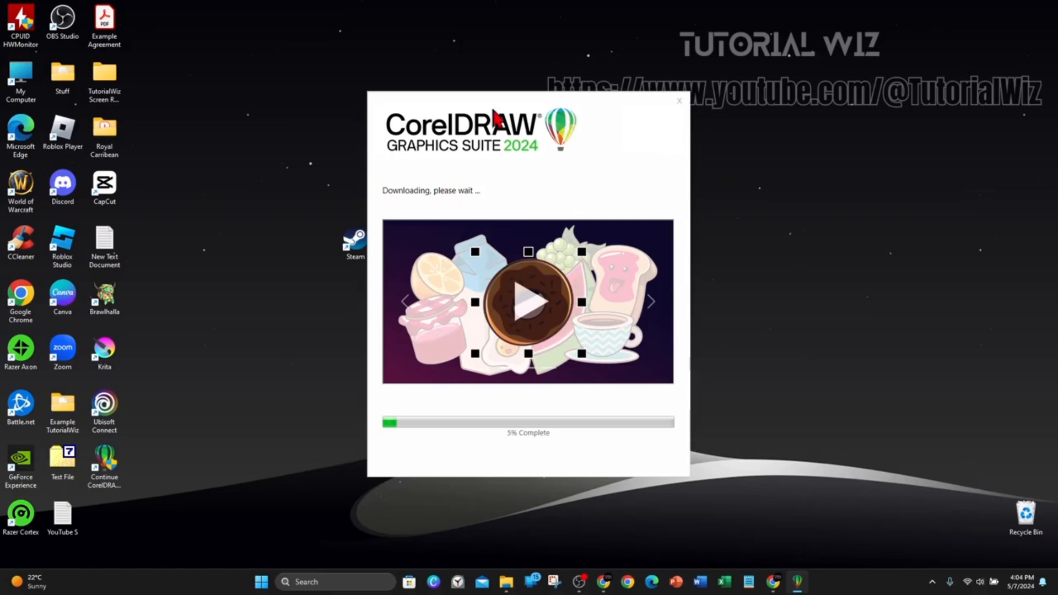
mouse_move(792, 210)
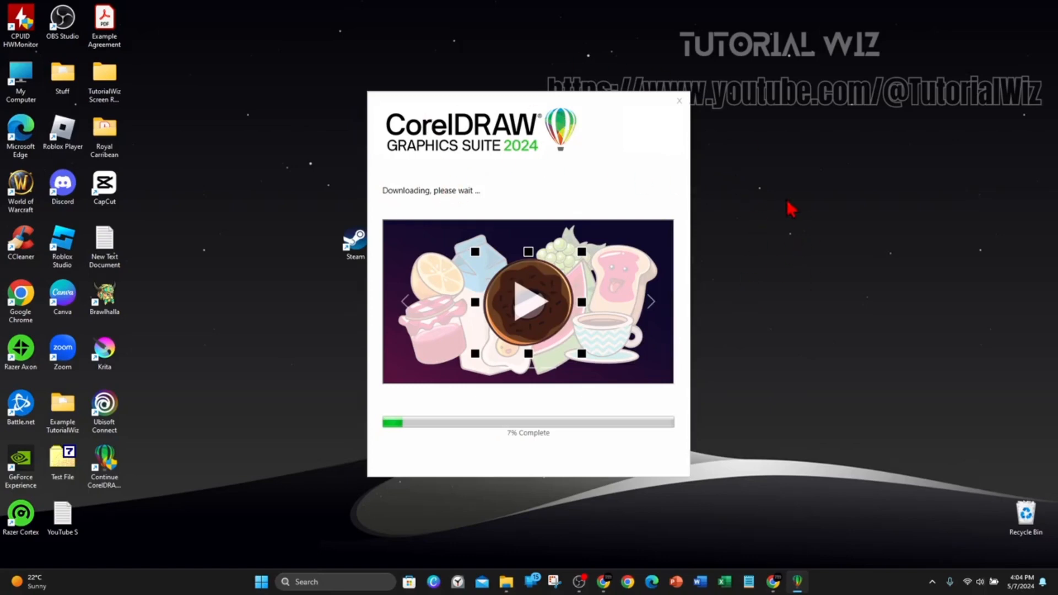
mouse_move(814, 234)
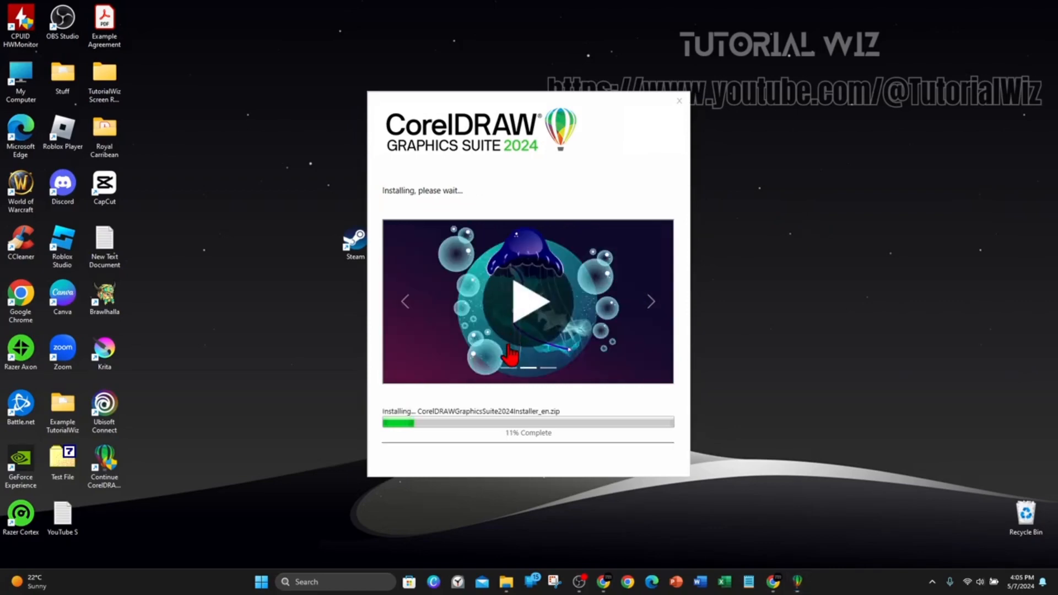
mouse_move(700, 327)
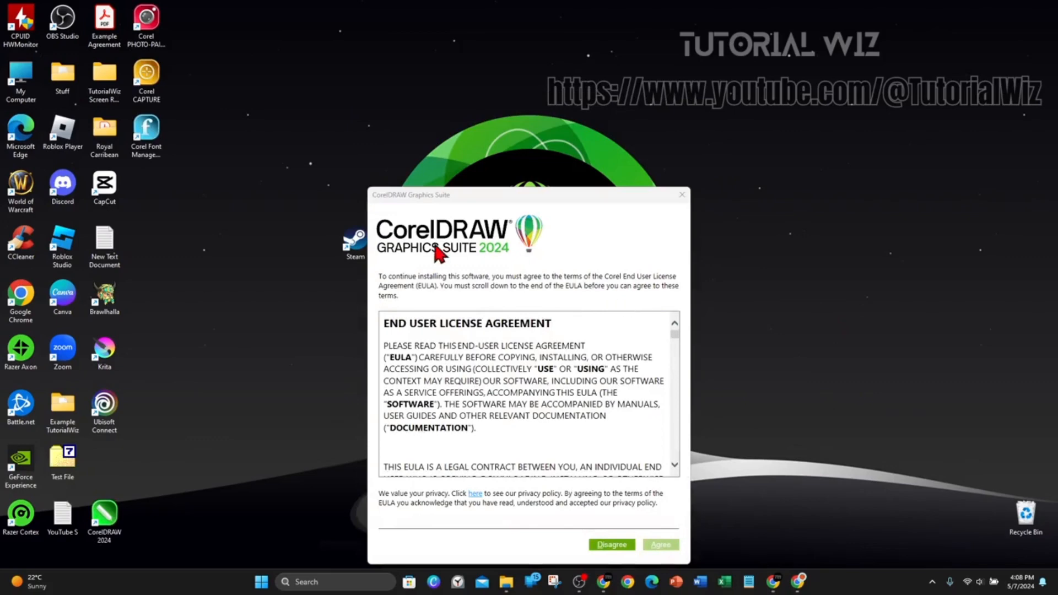
- Scroll to the end of the EULA and agree to continue installing
scroll(down, 3)
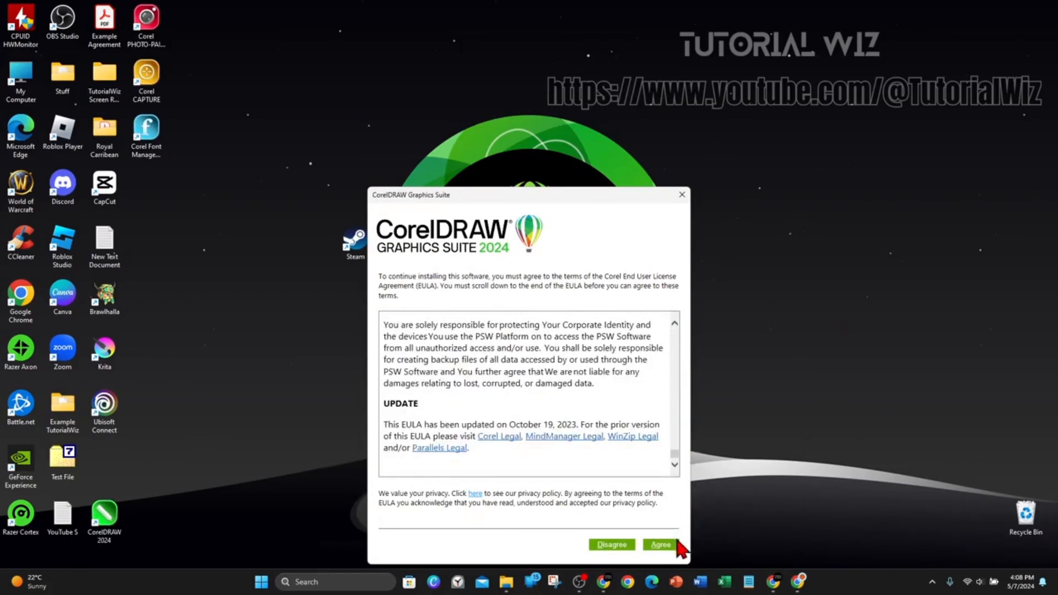
click(659, 544)
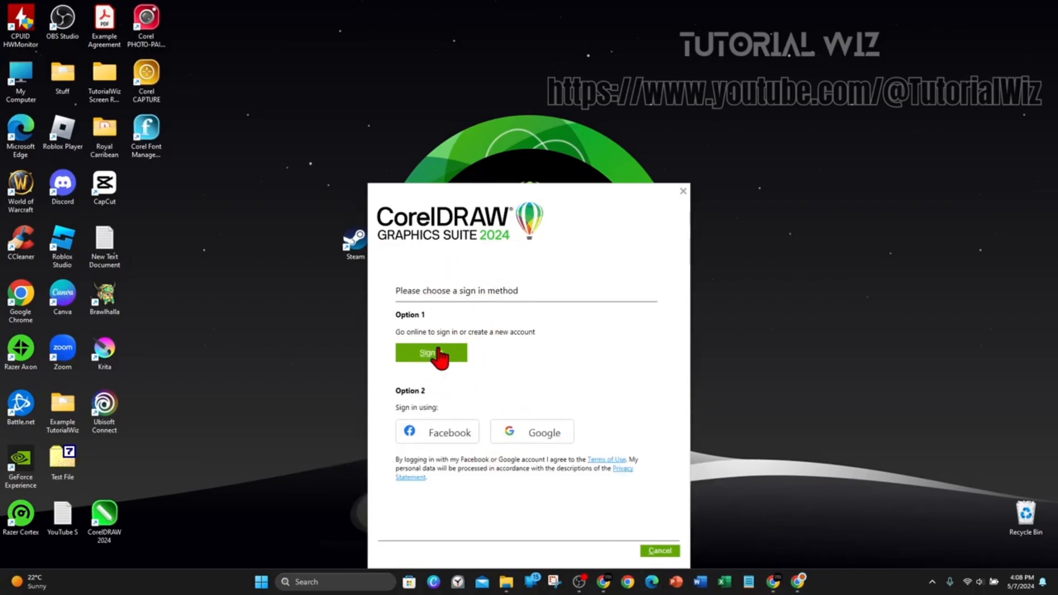
mouse_move(557, 439)
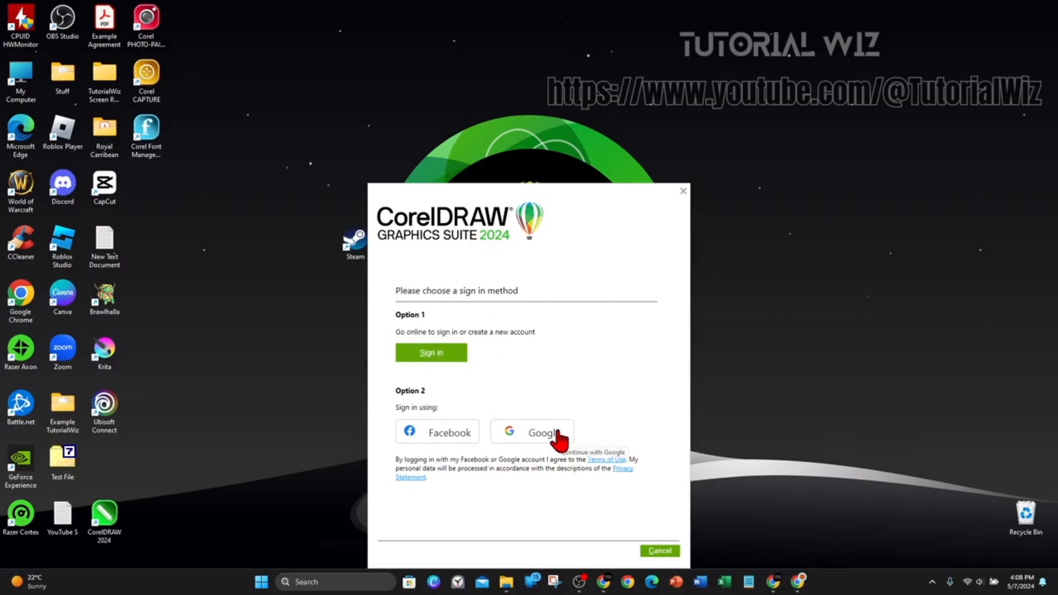